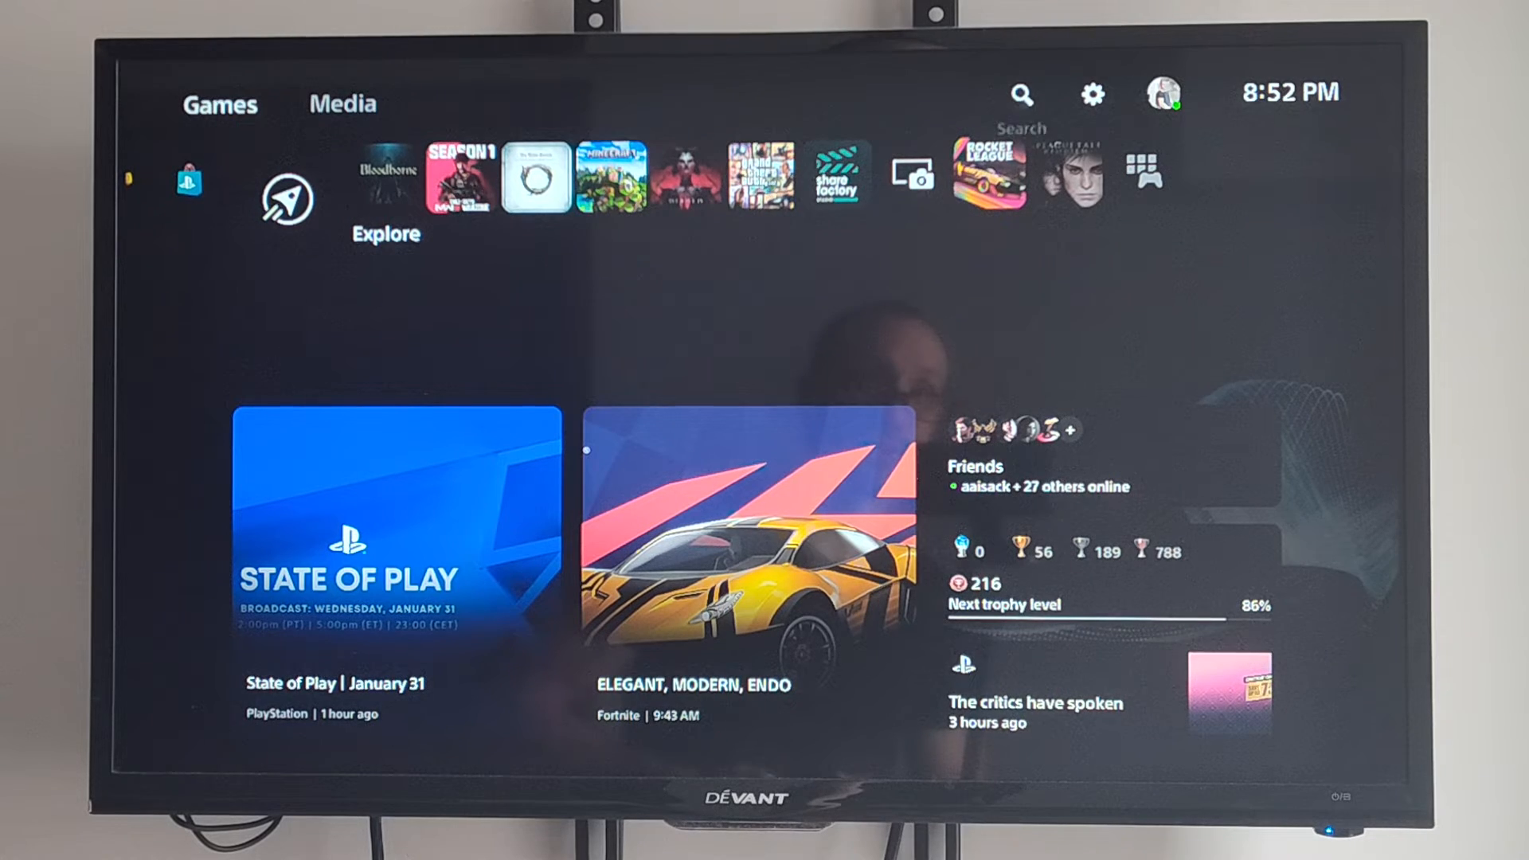
Reach the Users and Accounts settings from the Games home screen
click(1091, 94)
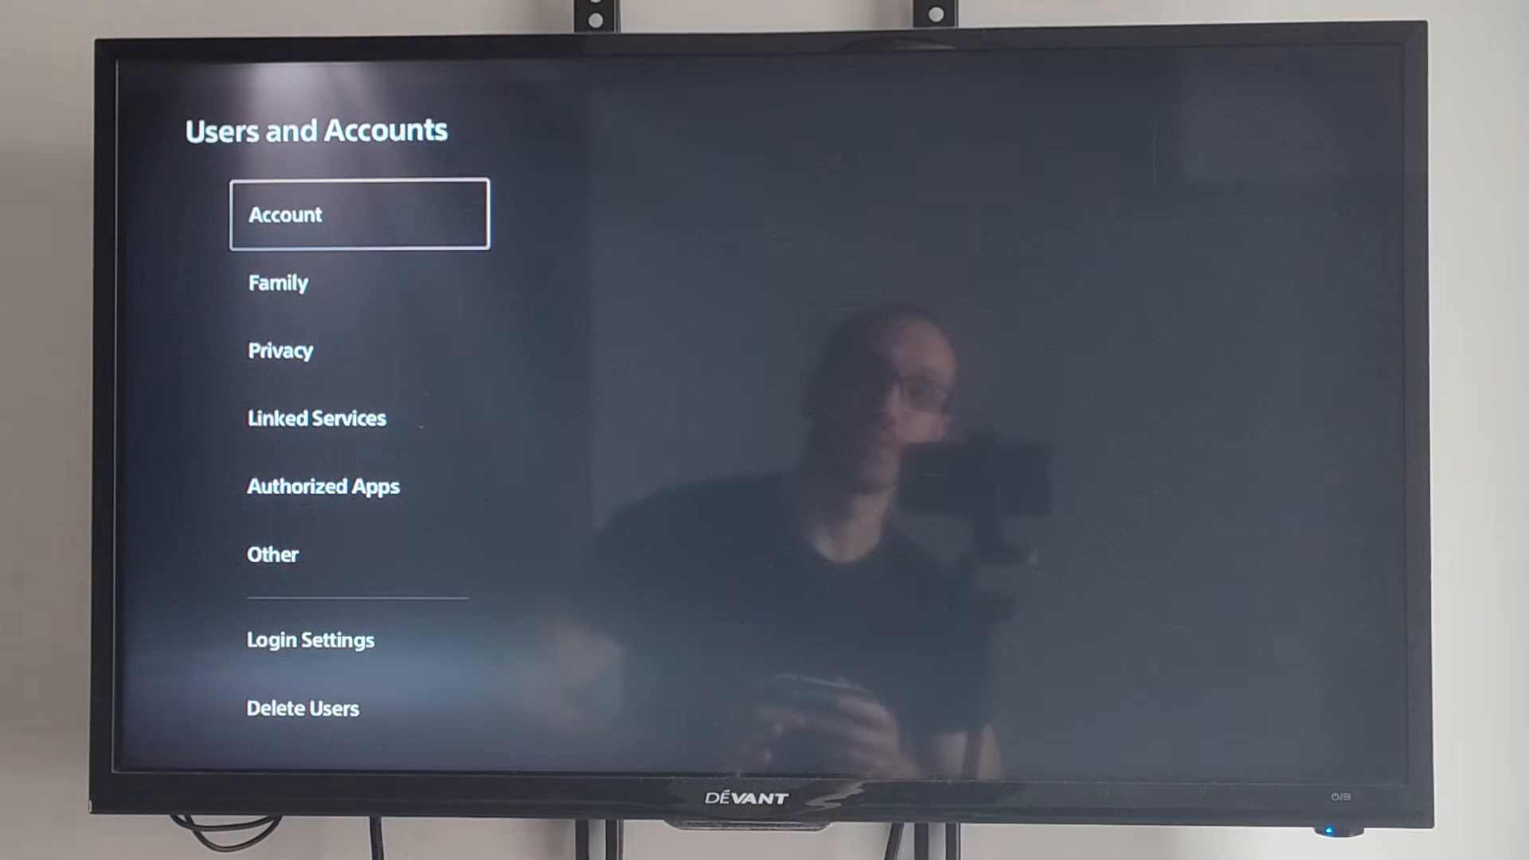
Enter the Account options listing Sign-In ID (Email Address), Security, Profile and Payment
click(358, 214)
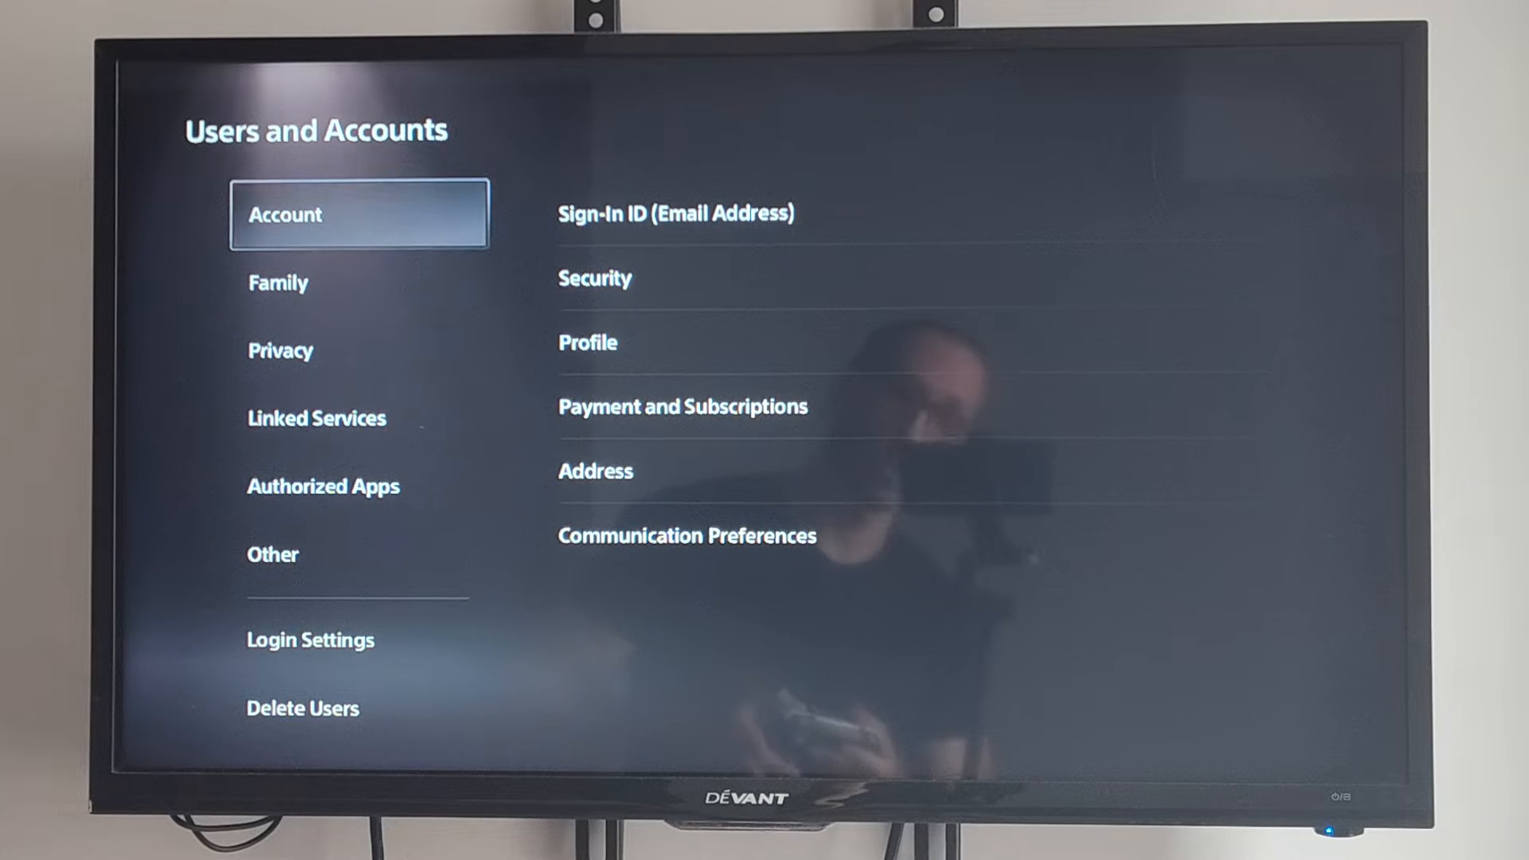
click(672, 213)
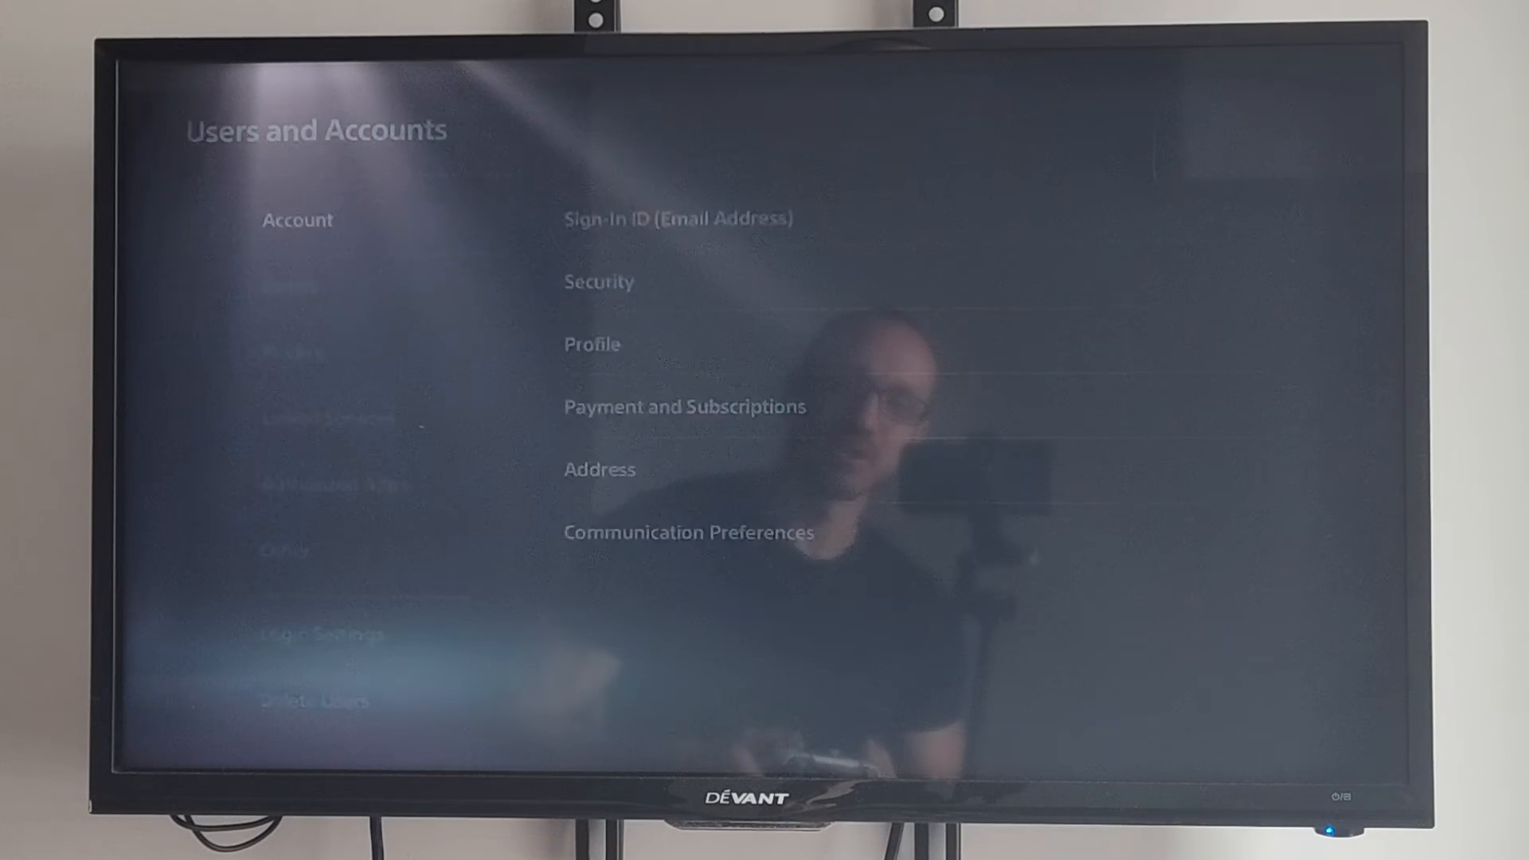
Exit Settings and land back on the Games home screen
key(Back)
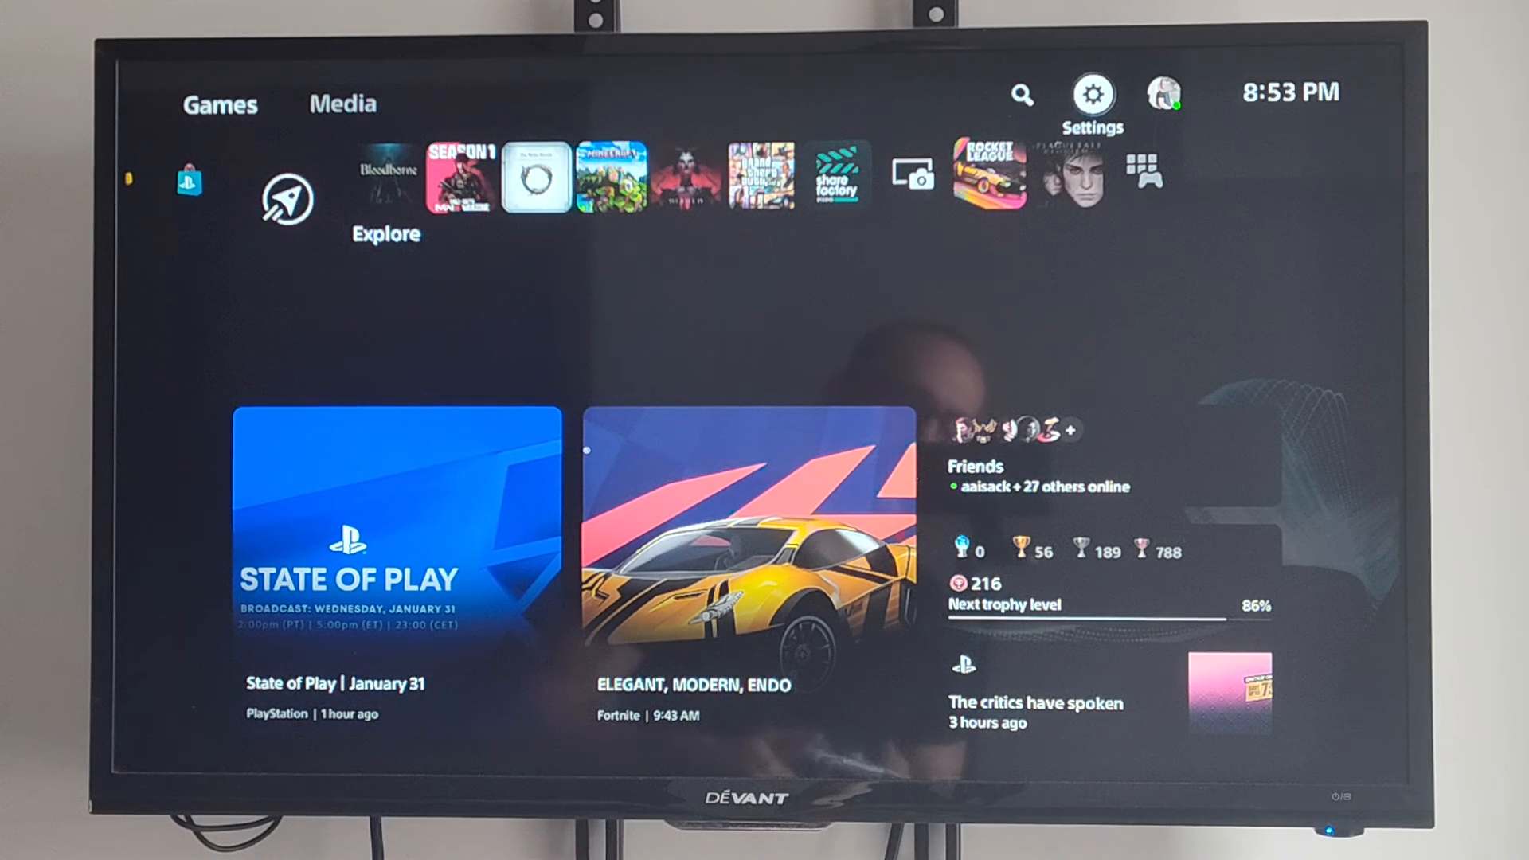
mouse_move(1019, 94)
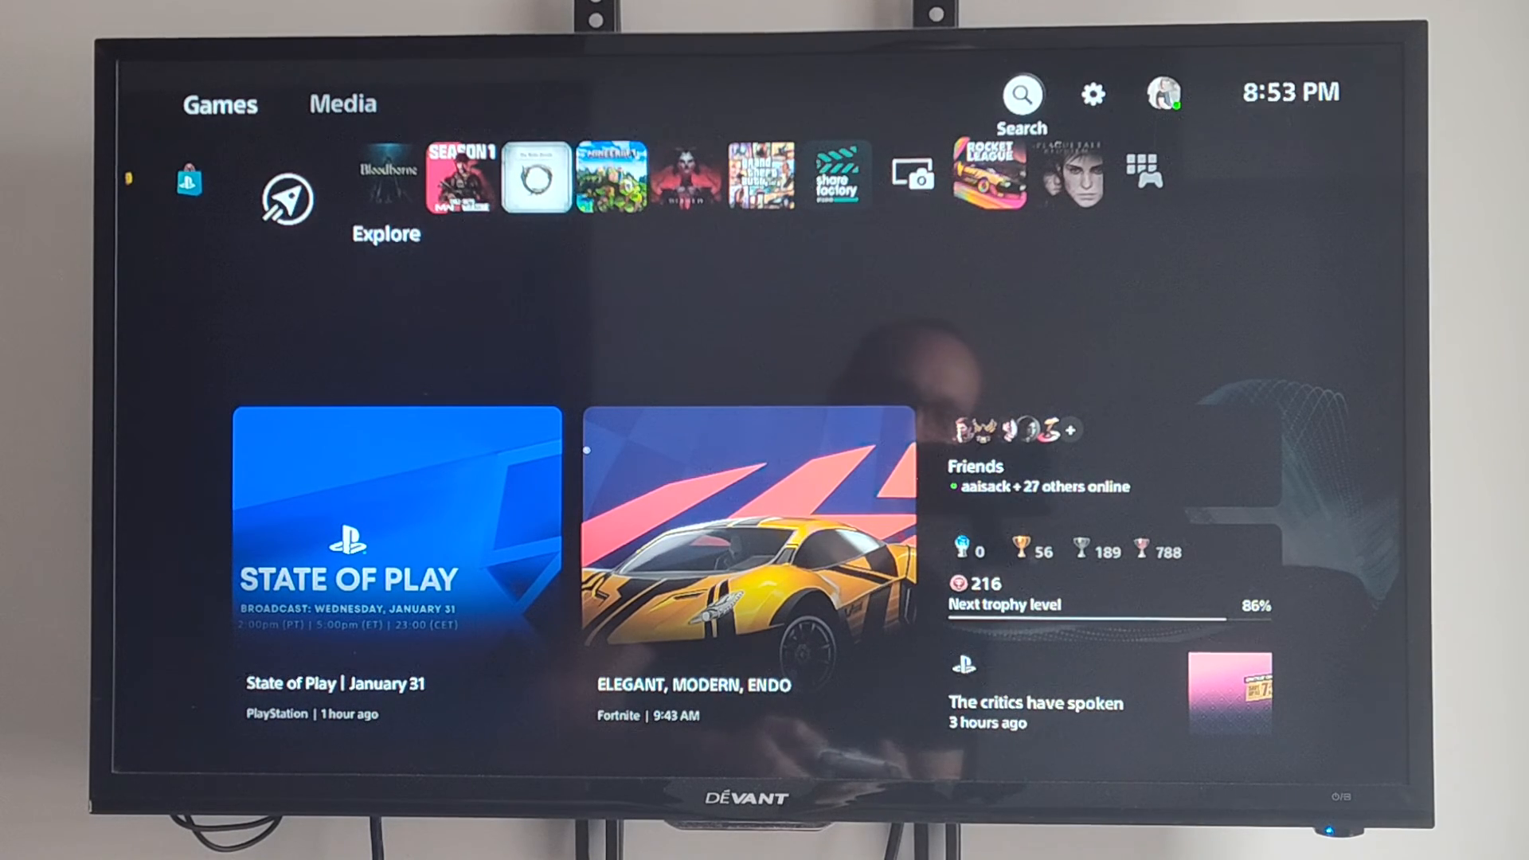